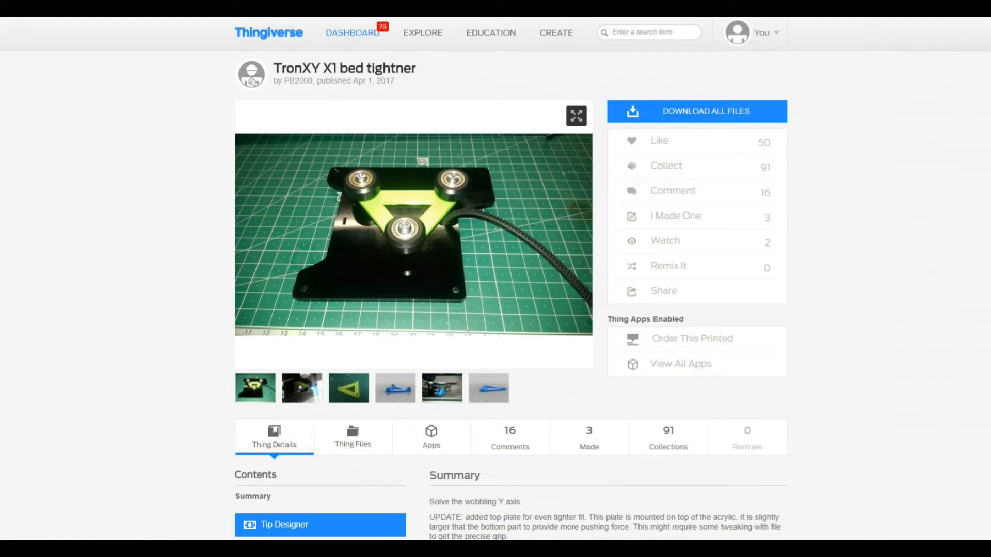
Load the blue triangular bracket of the TronXY X1 bed tightener into the Thingiview 3D viewer.
scroll("down", 3)
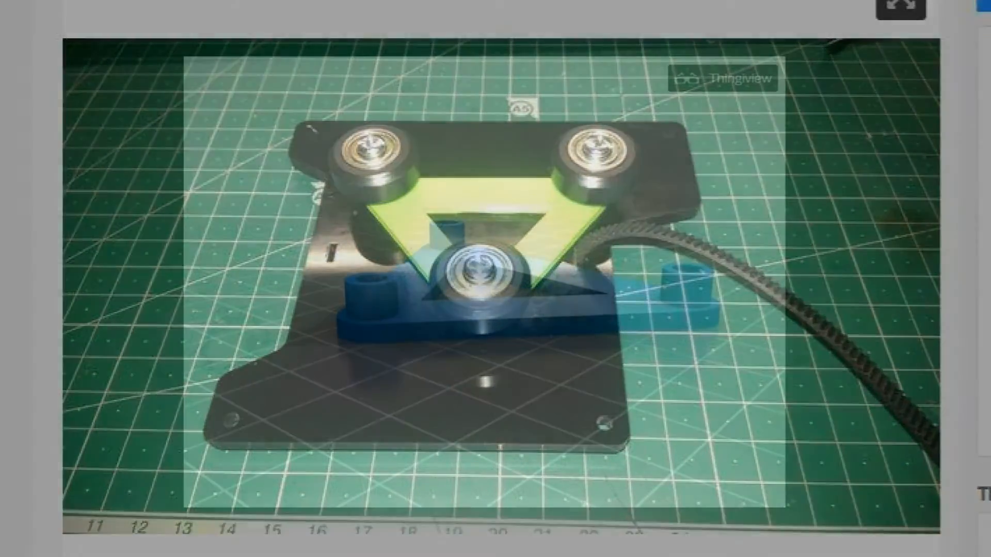
left_click(722, 77)
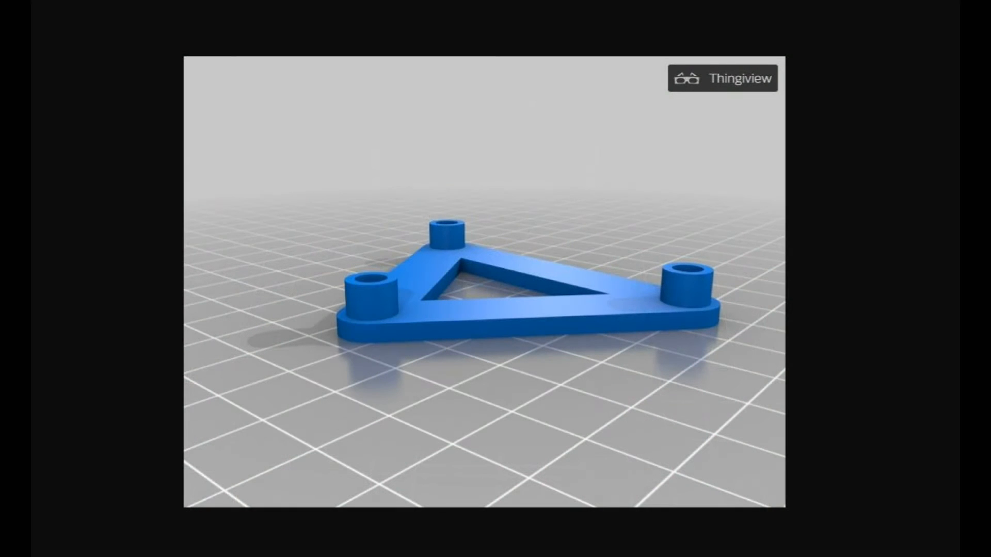